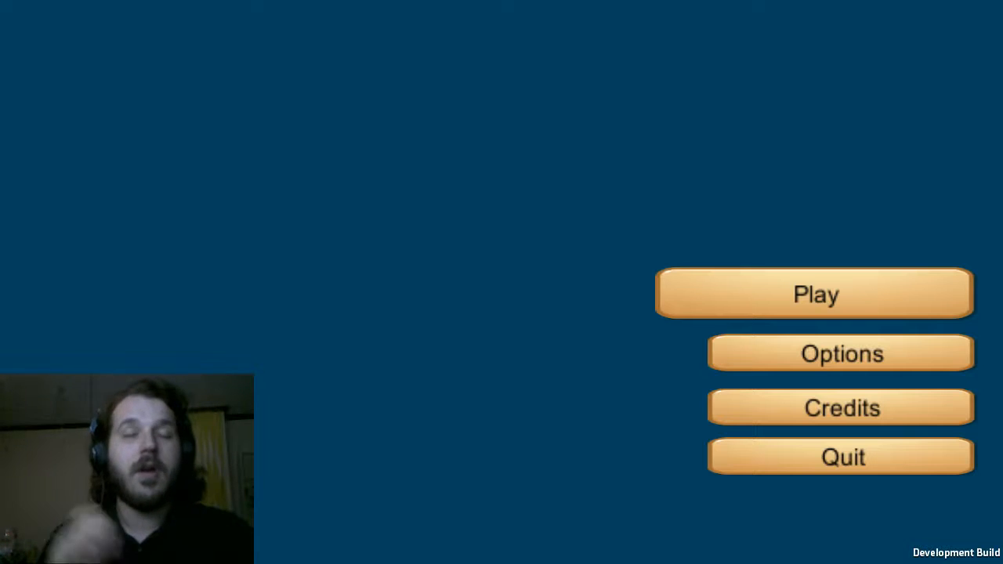
mouse_move(950, 457)
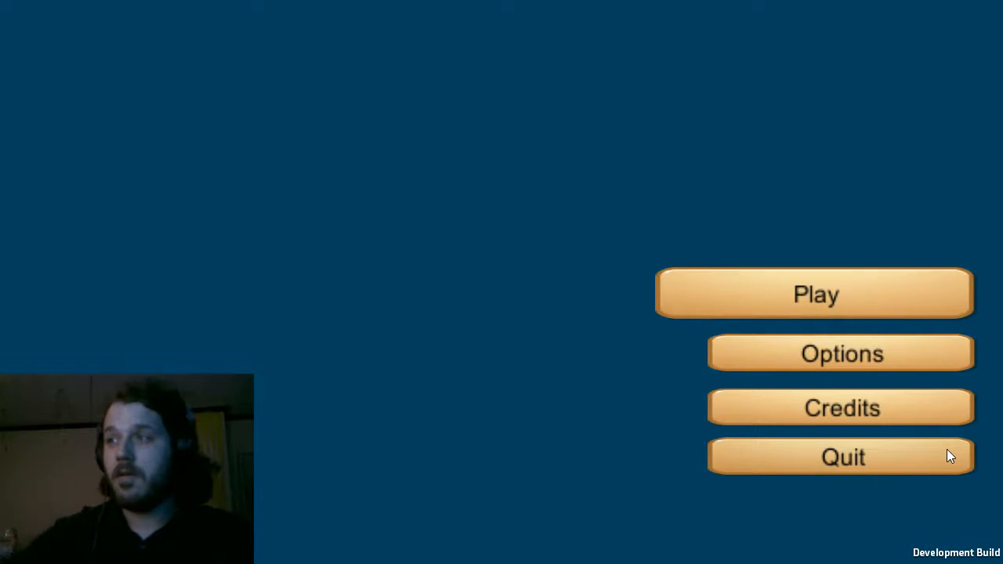
Turn the Sound and Graphics sliders to maximum in Options, then bring up the Play prompt.
left_click(839, 354)
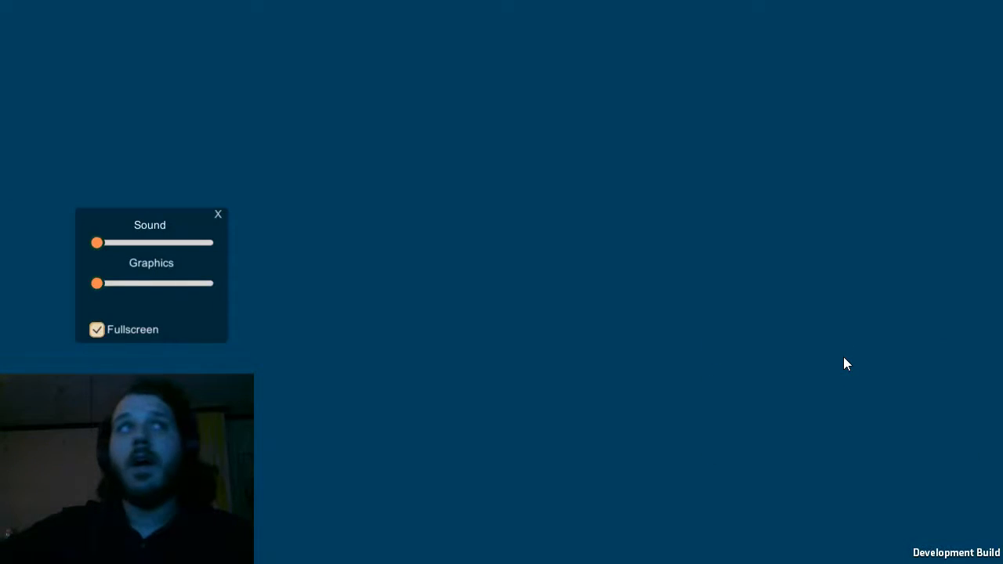
left_click_drag(97, 241, 207, 241)
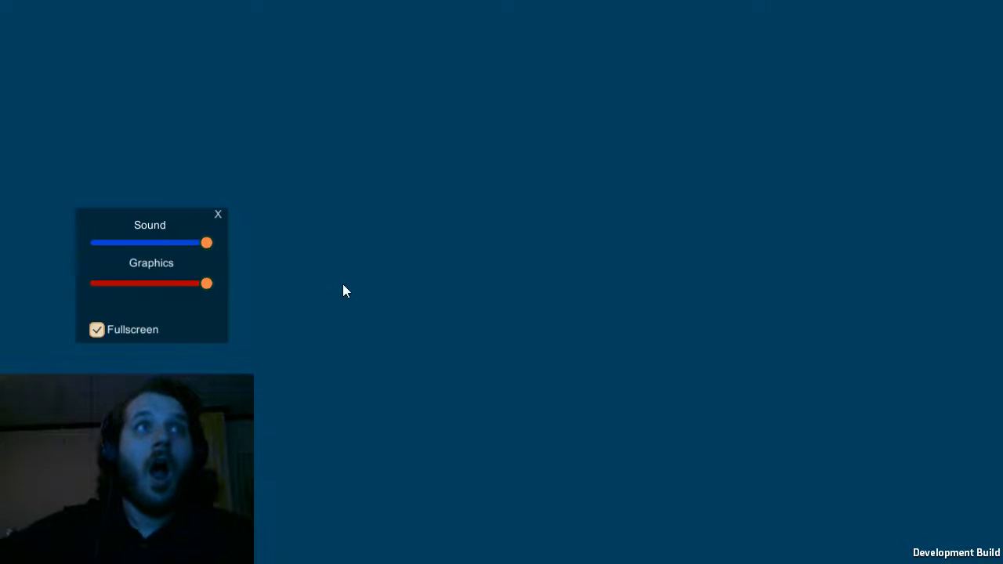
left_click(218, 213)
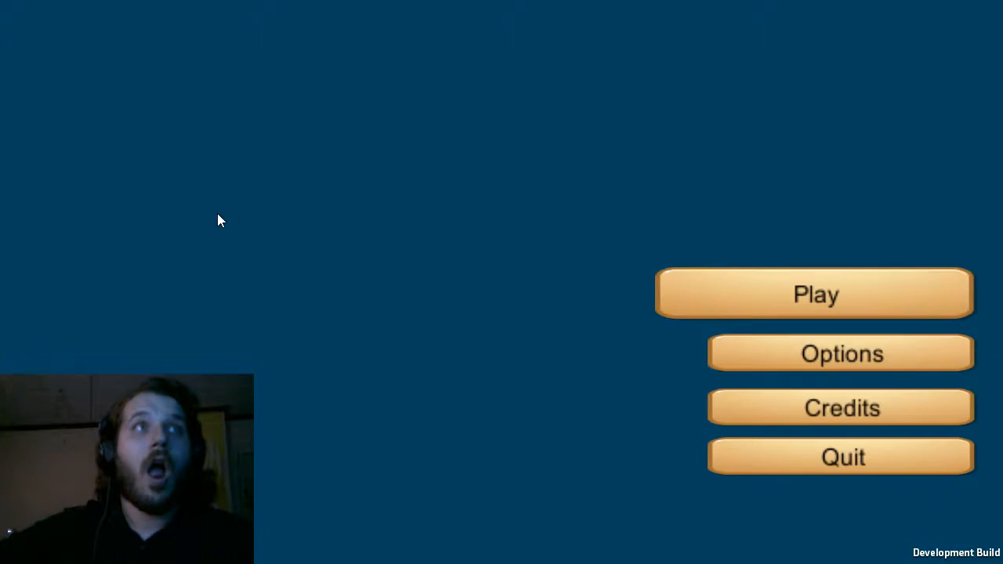
mouse_move(808, 304)
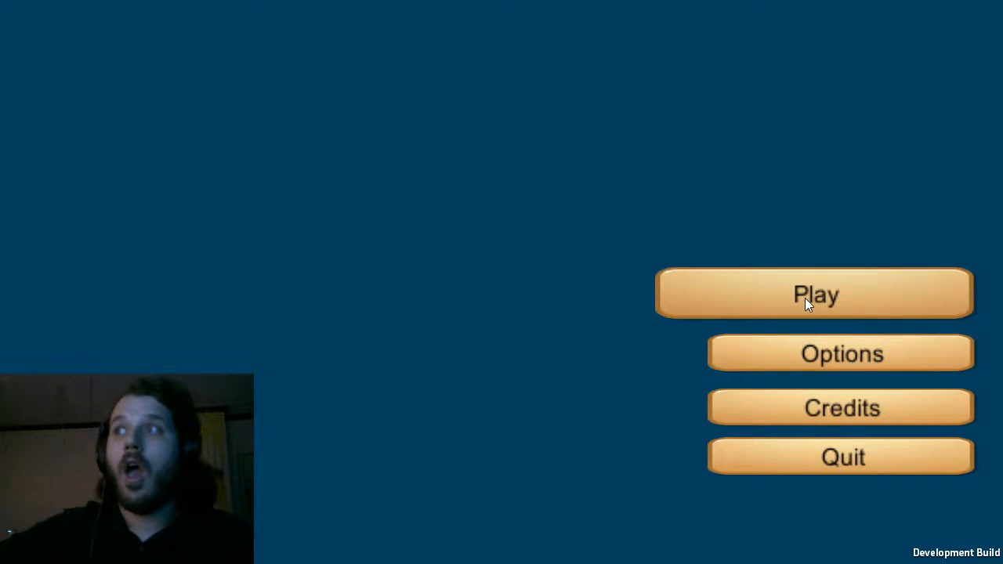
left_click(814, 294)
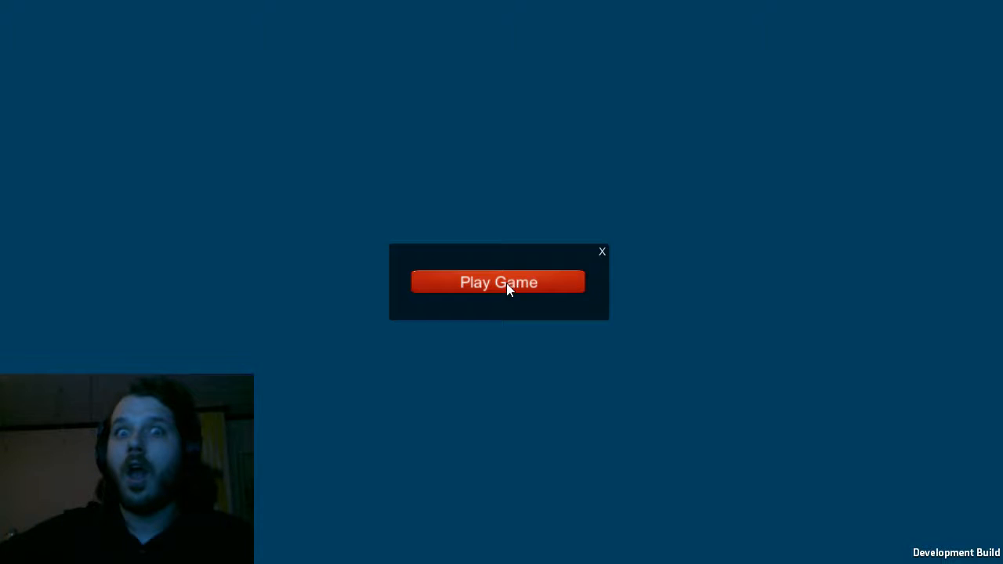
Start the game and enter the dark wood-paneled room with the flashlight.
left_click(498, 282)
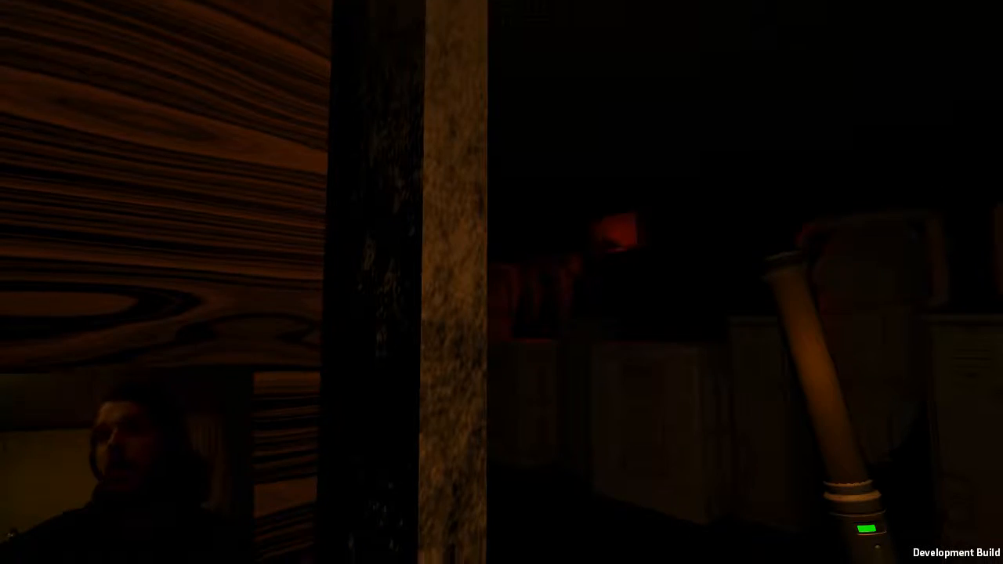
mouse_move(502, 282)
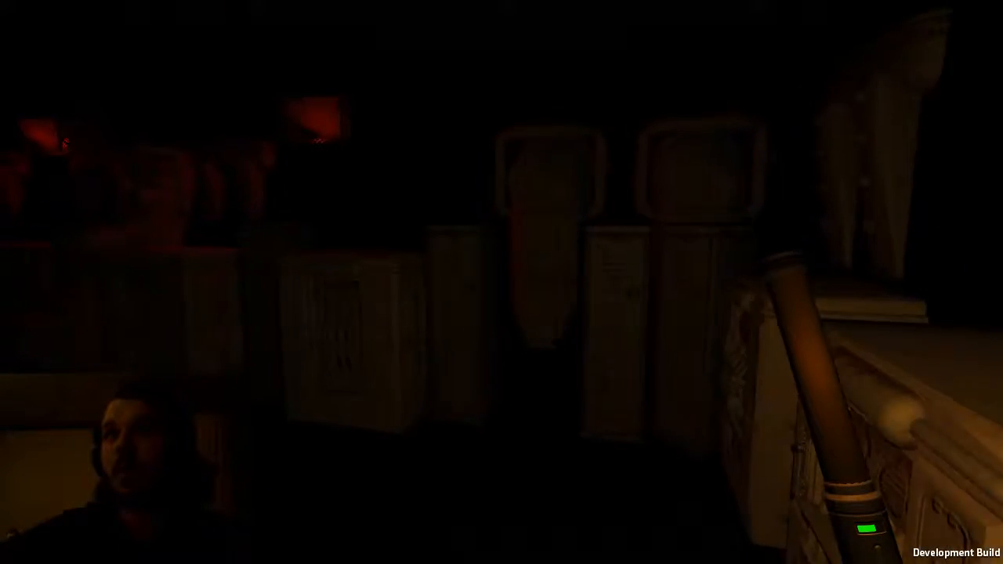
mouse_move(501, 282)
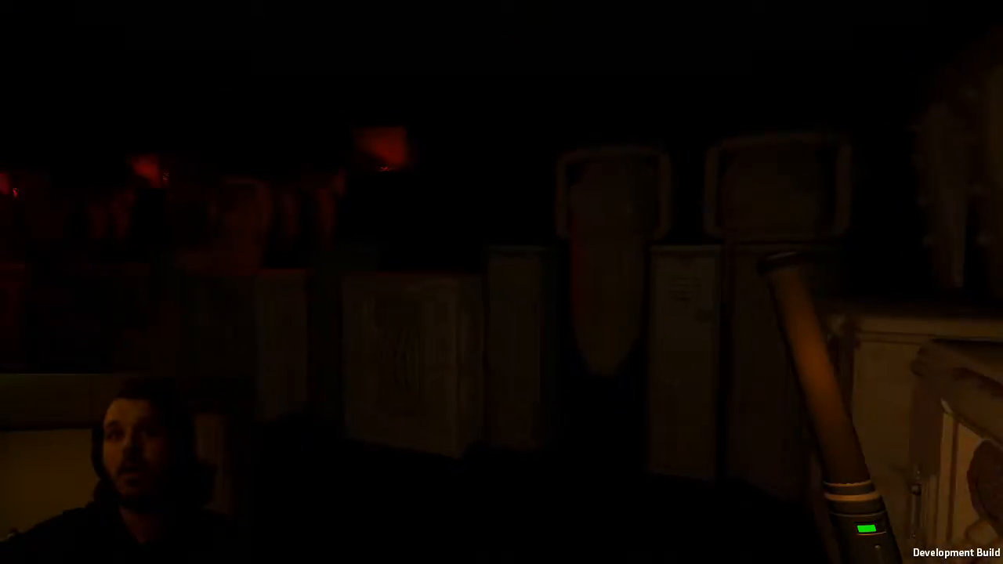
mouse_move(502, 282)
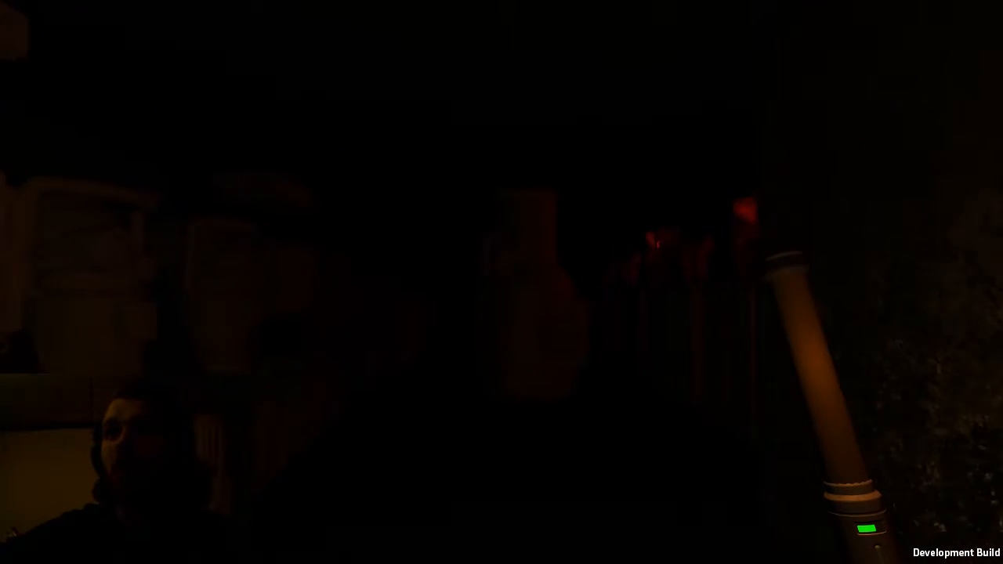
mouse_move(501, 282)
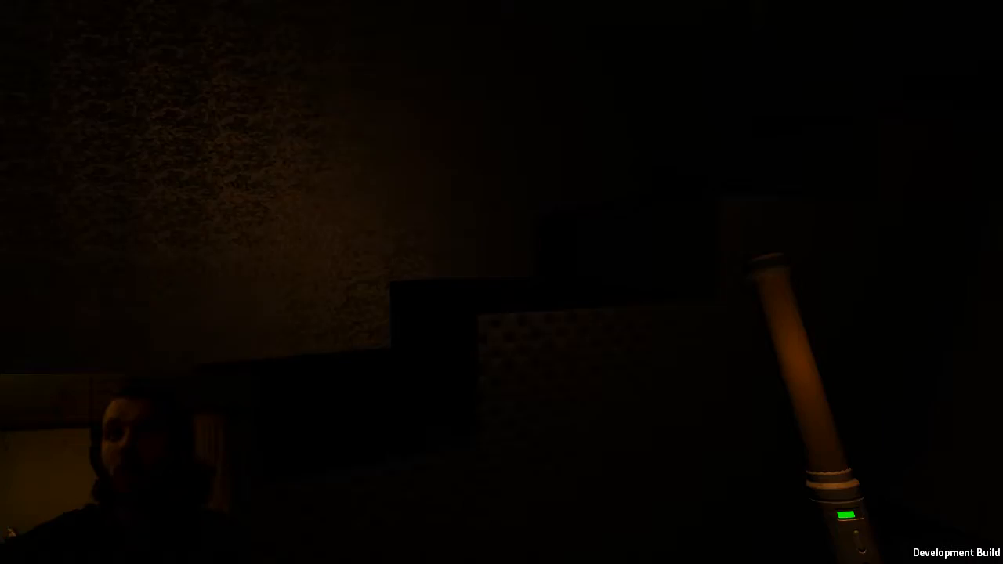
mouse_move(502, 282)
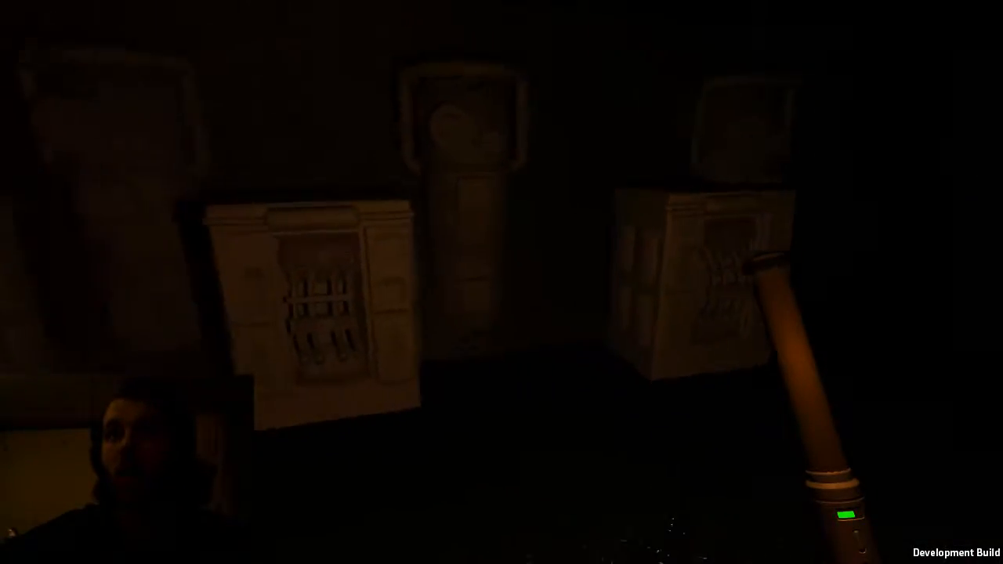
mouse_move(502, 282)
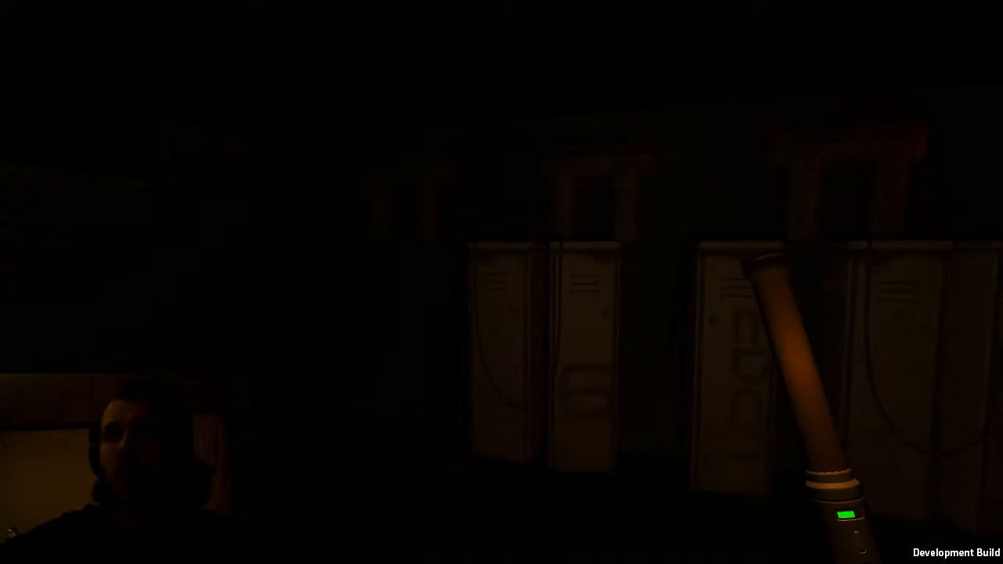
mouse_move(502, 282)
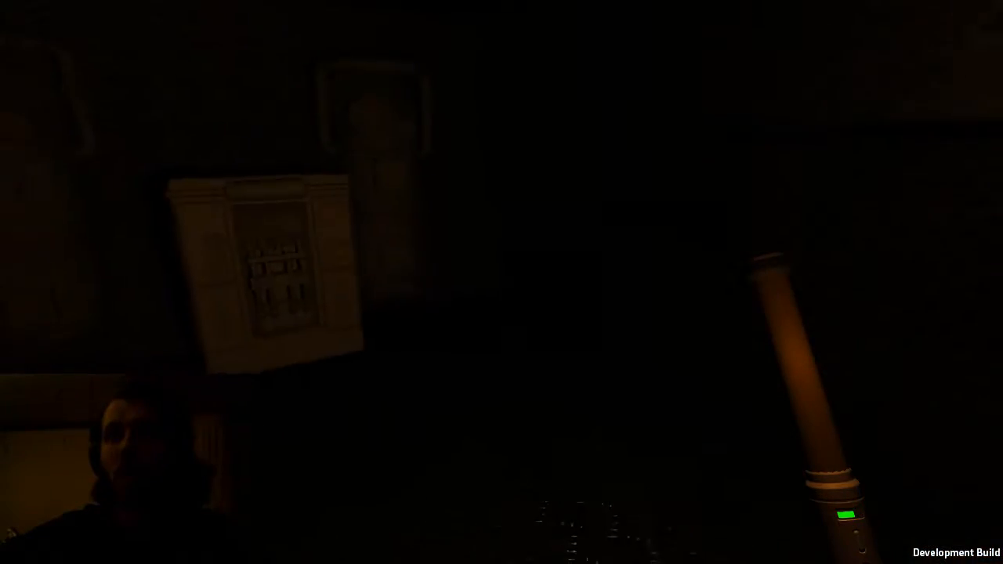
mouse_move(502, 282)
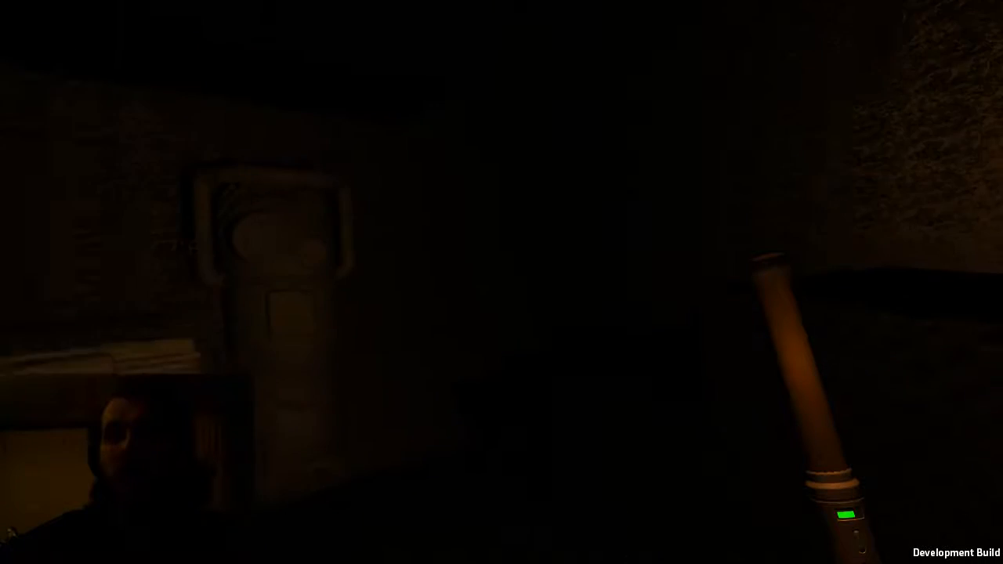
mouse_move(501, 282)
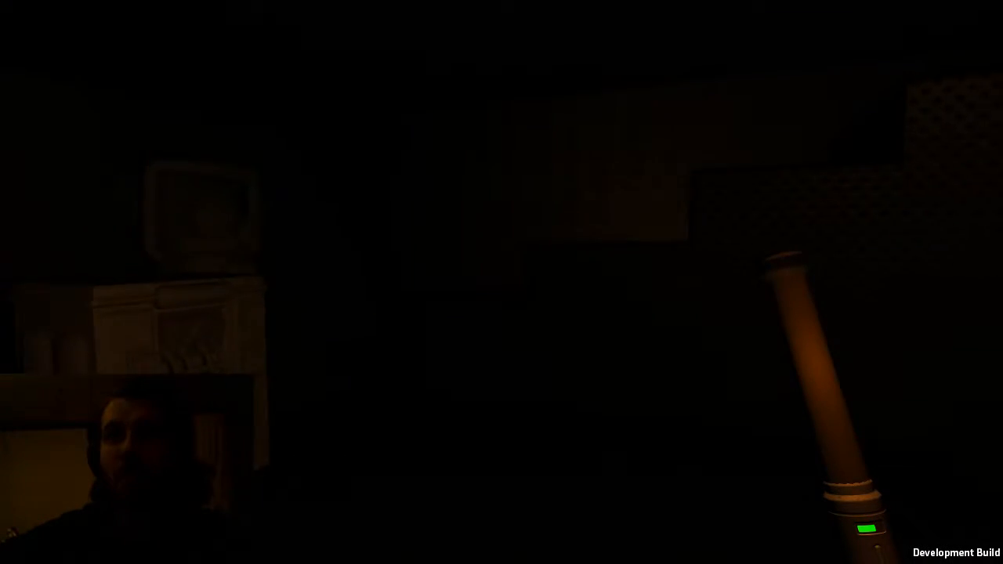
mouse_move(501, 282)
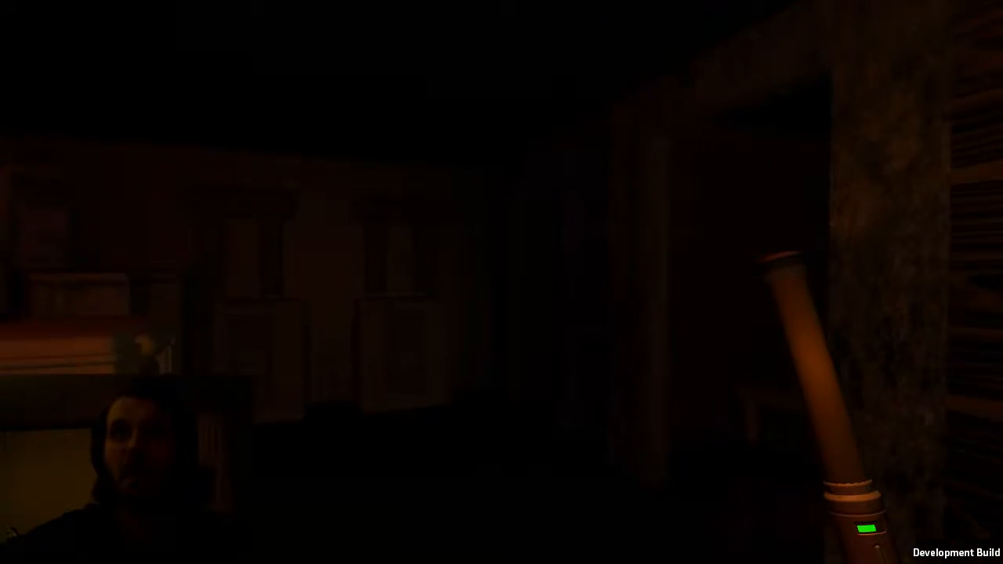
mouse_move(501, 282)
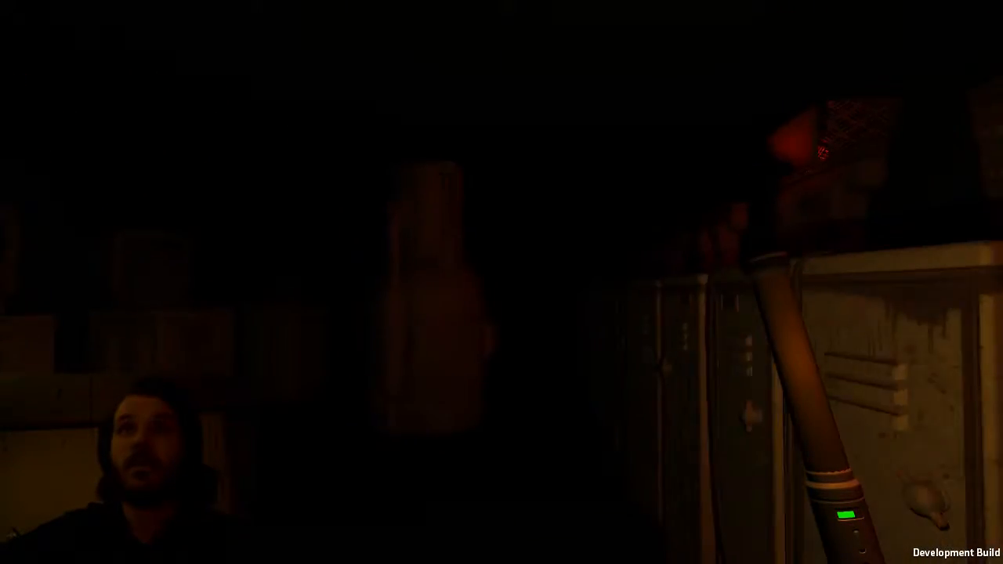
mouse_move(501, 282)
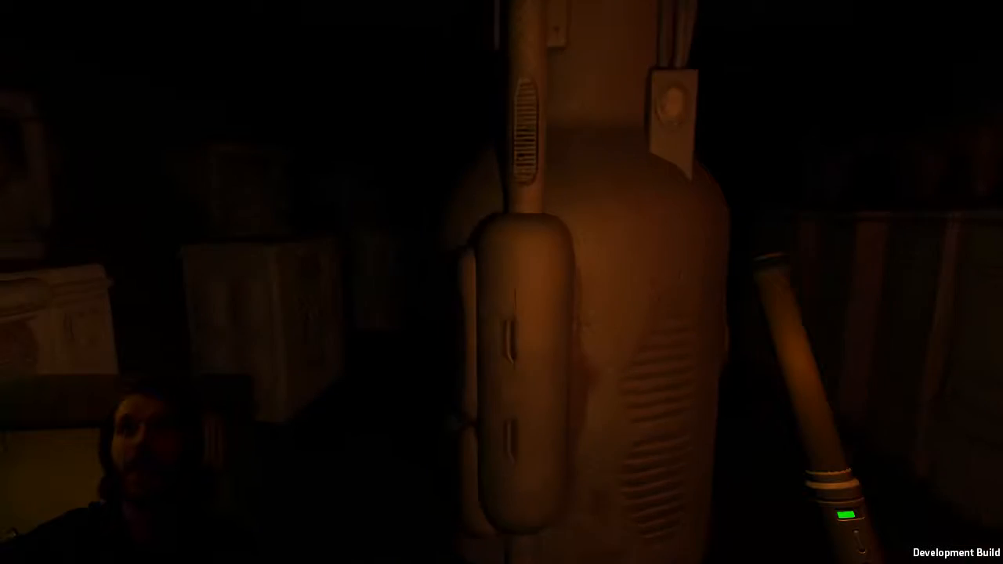
mouse_move(501, 282)
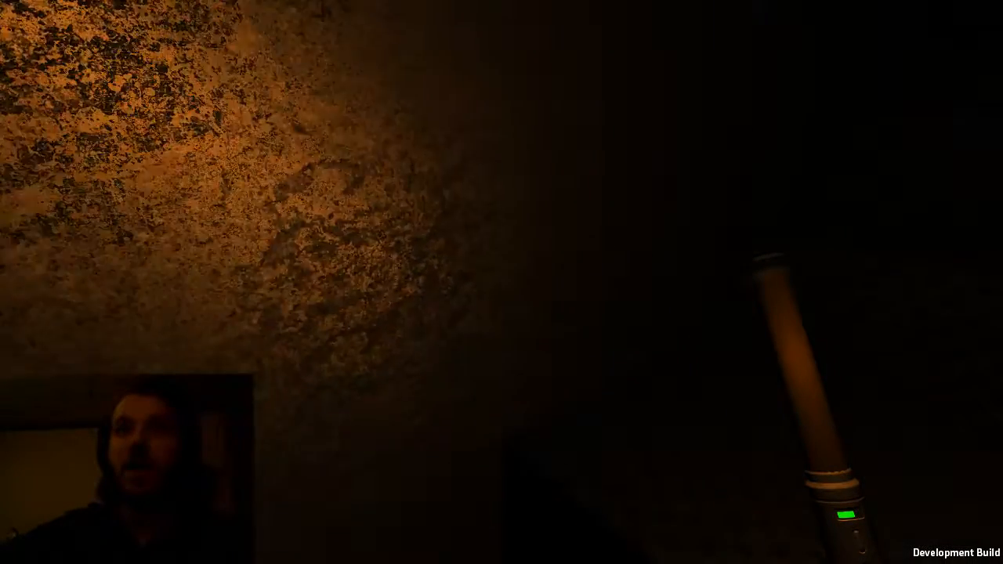
mouse_move(501, 282)
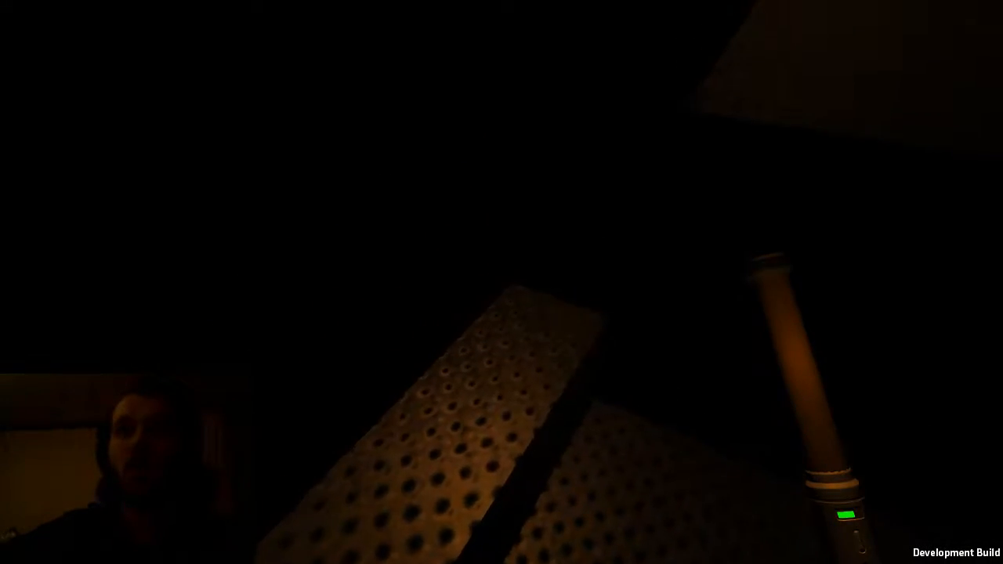
mouse_move(501, 282)
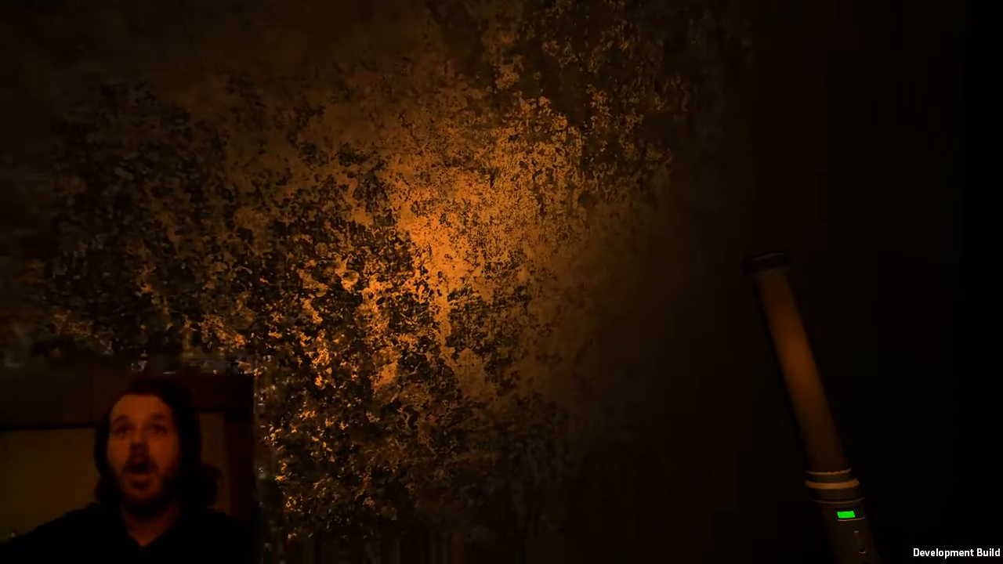
mouse_move(501, 282)
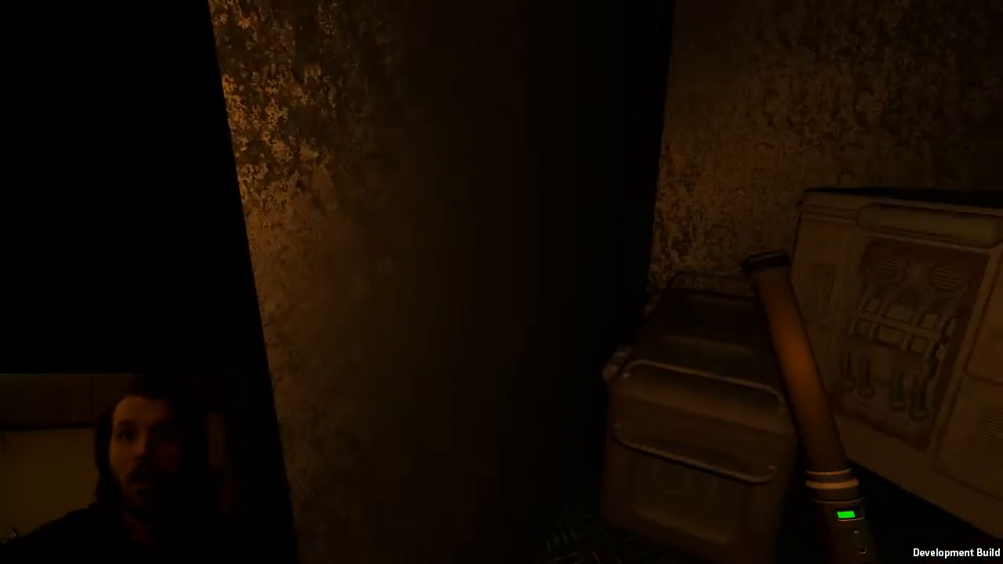
mouse_move(501, 282)
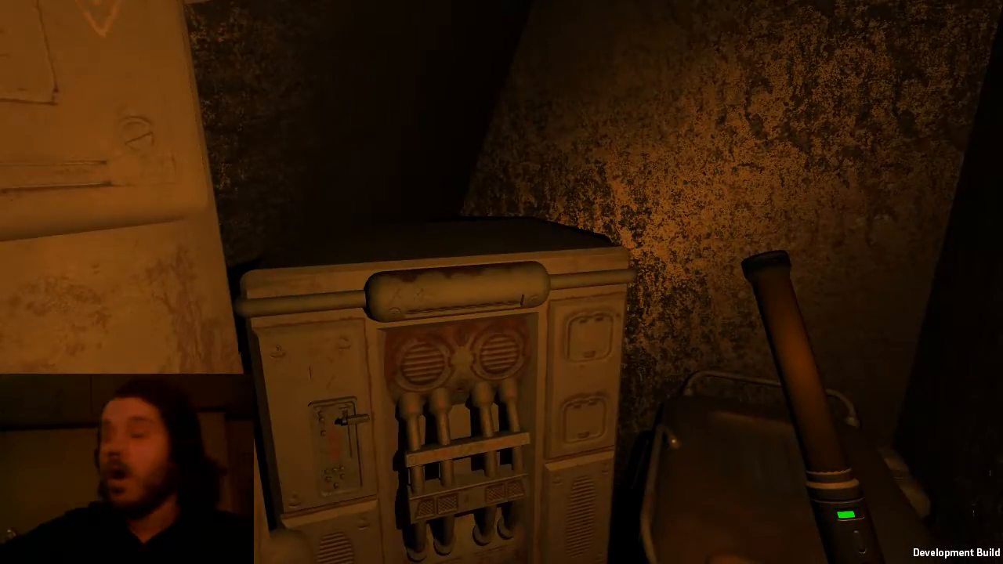
mouse_move(502, 282)
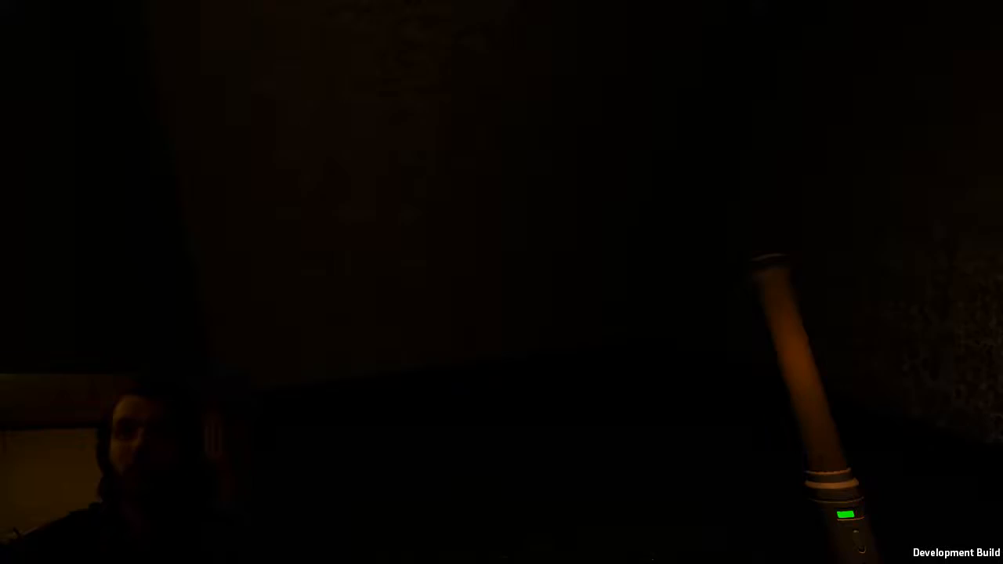
mouse_move(502, 282)
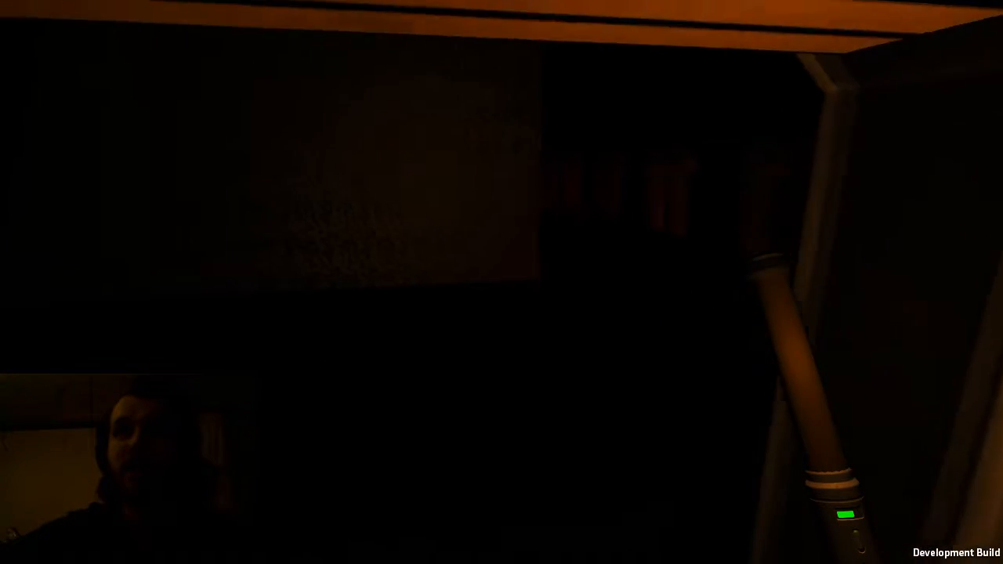
mouse_move(501, 282)
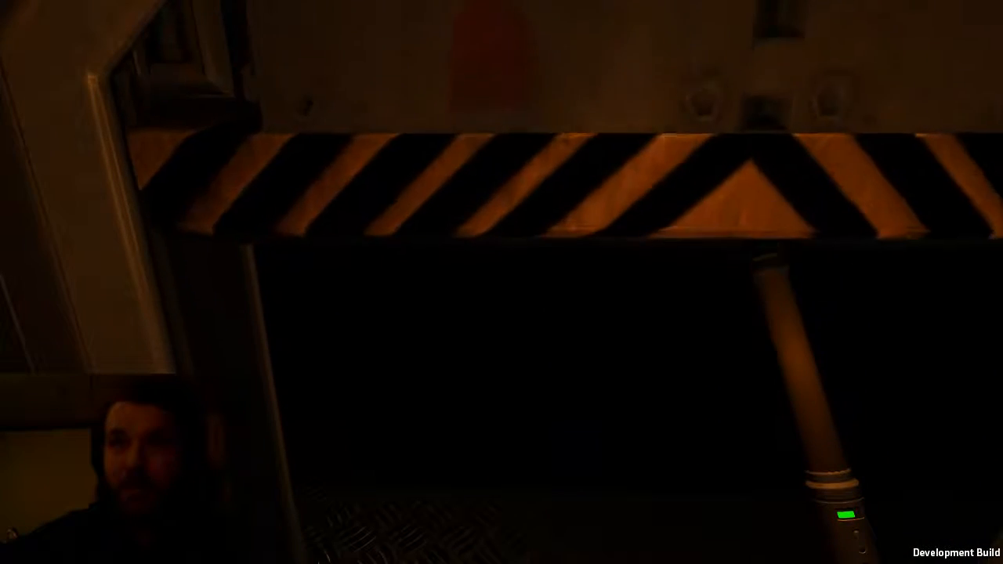
mouse_move(501, 282)
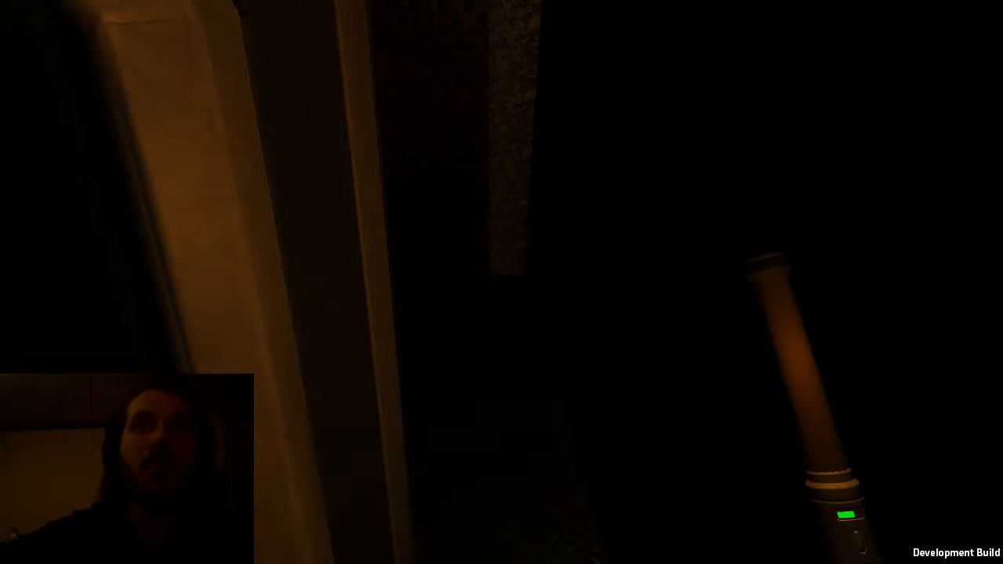
mouse_move(501, 282)
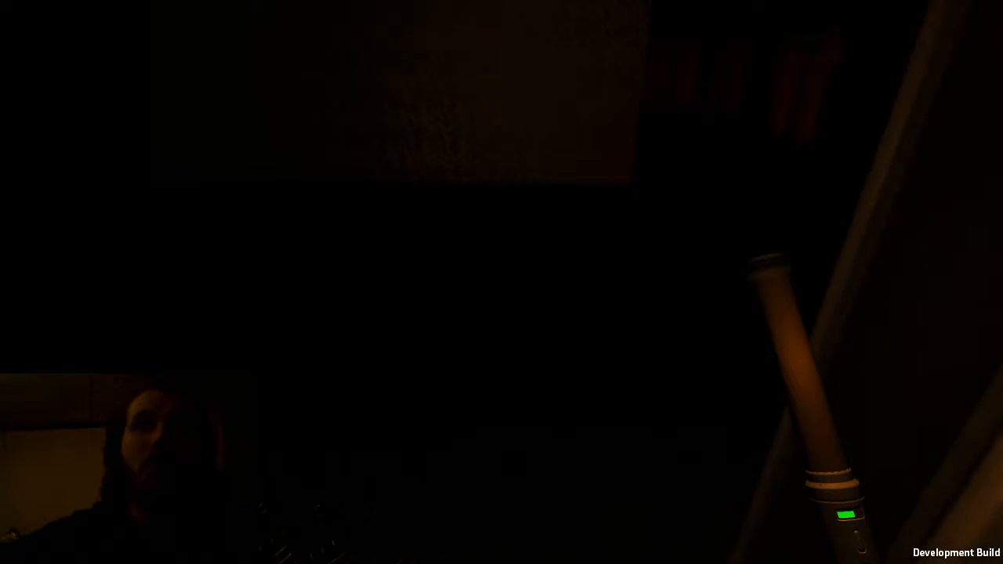
mouse_move(501, 282)
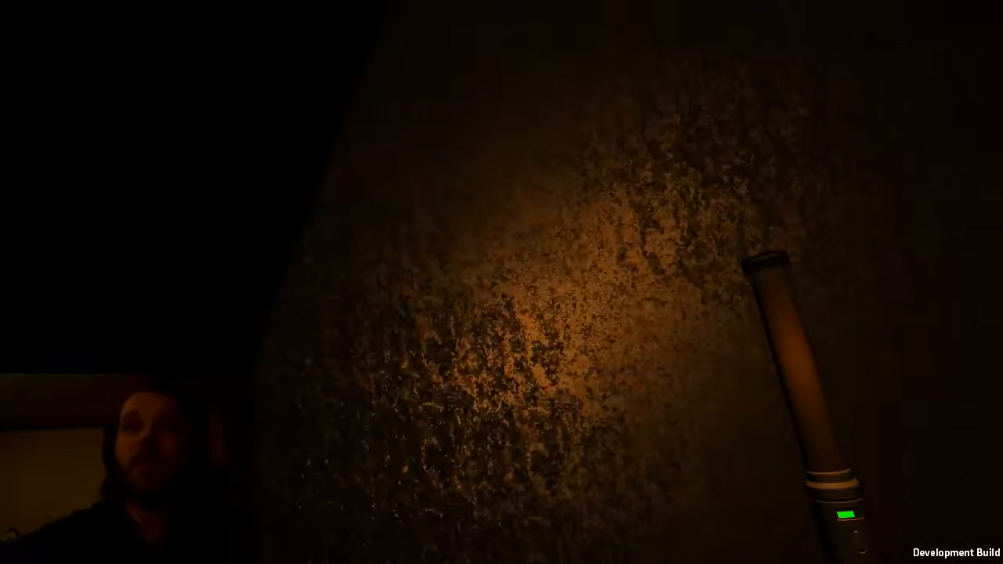
mouse_move(502, 282)
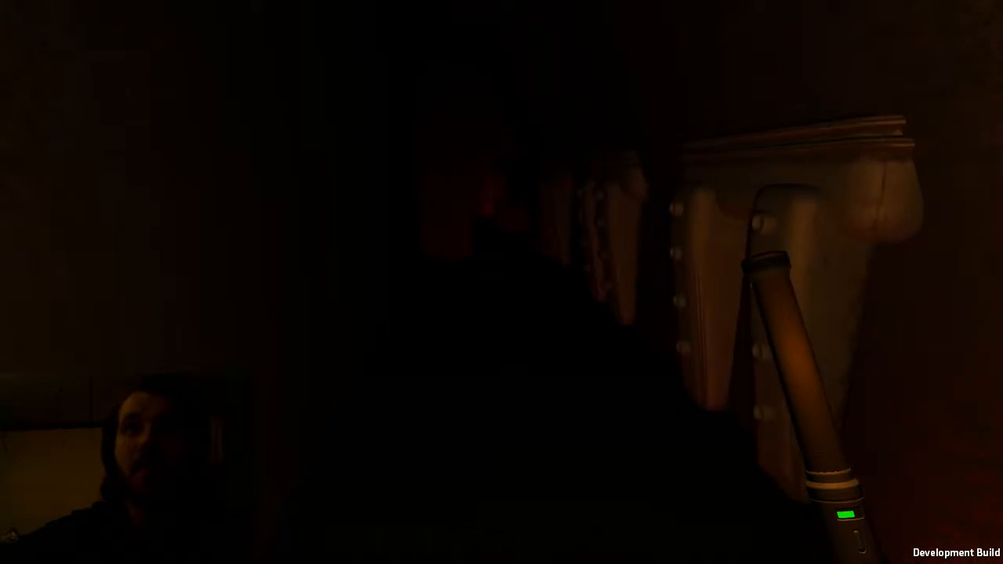
mouse_move(501, 282)
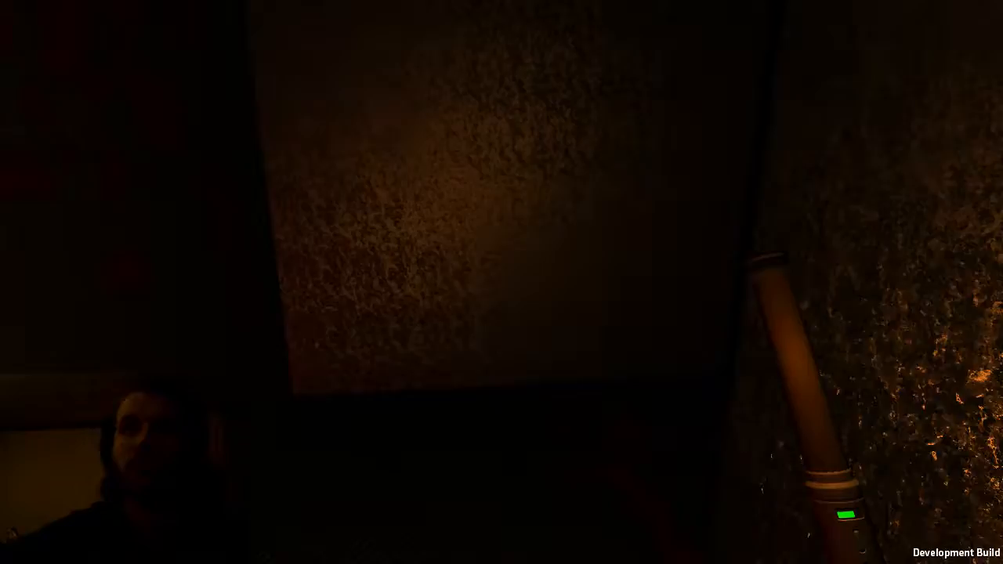
mouse_move(502, 282)
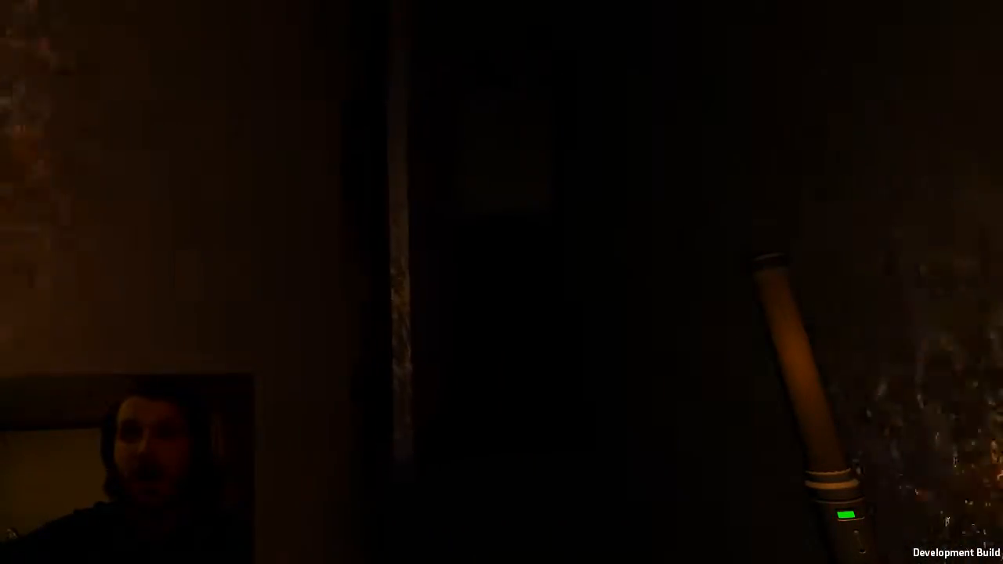
mouse_move(501, 282)
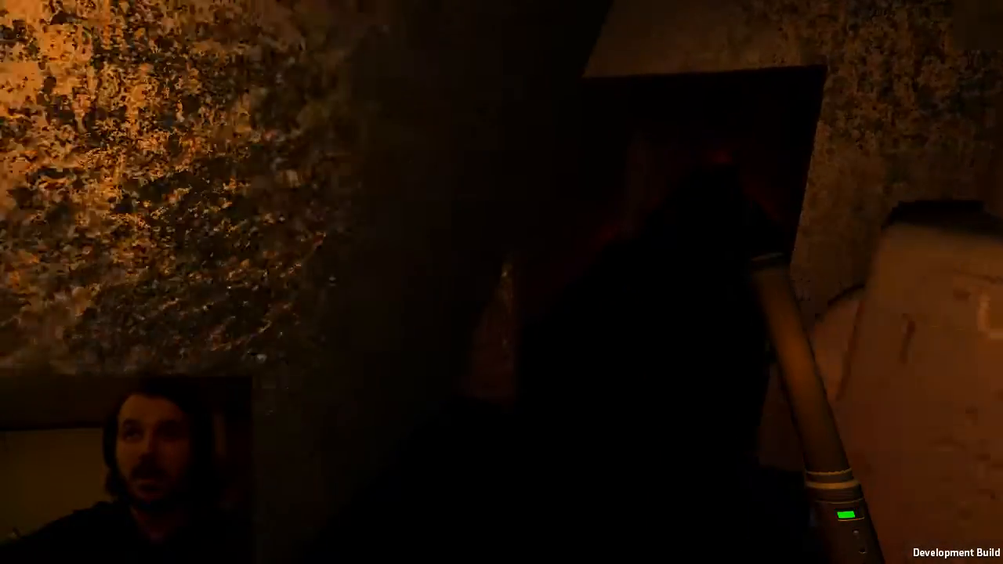
mouse_move(502, 282)
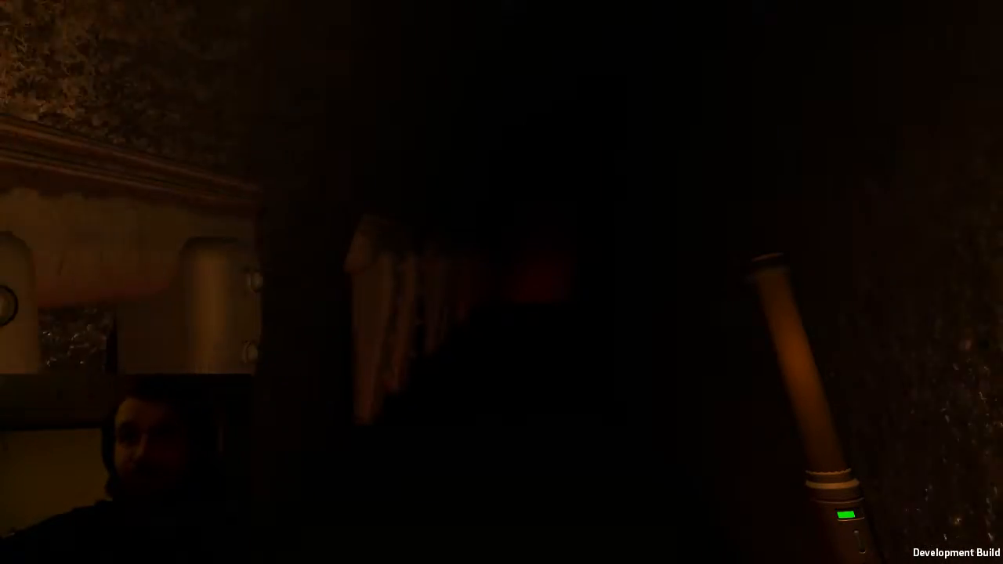
mouse_move(501, 282)
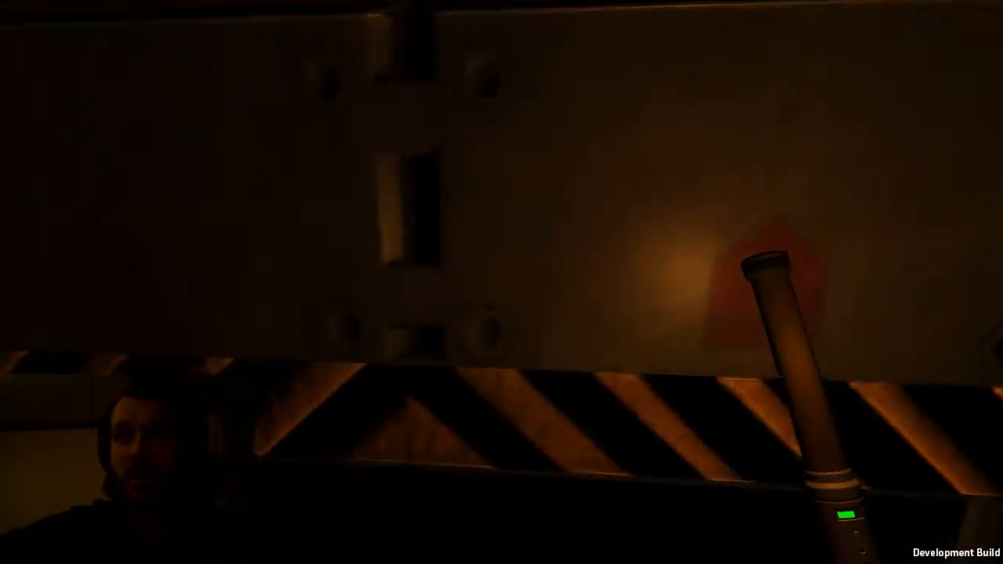
mouse_move(501, 282)
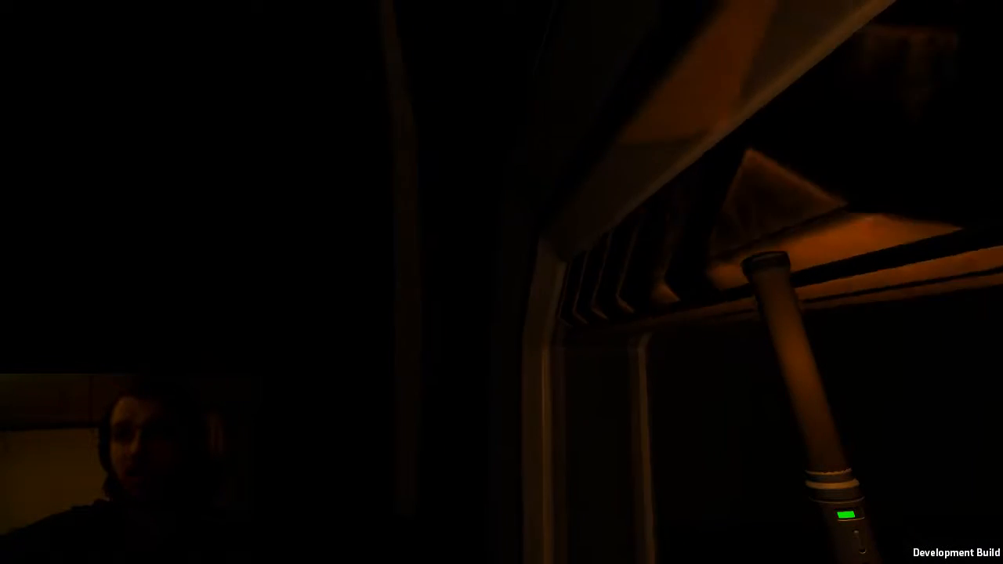
mouse_move(501, 282)
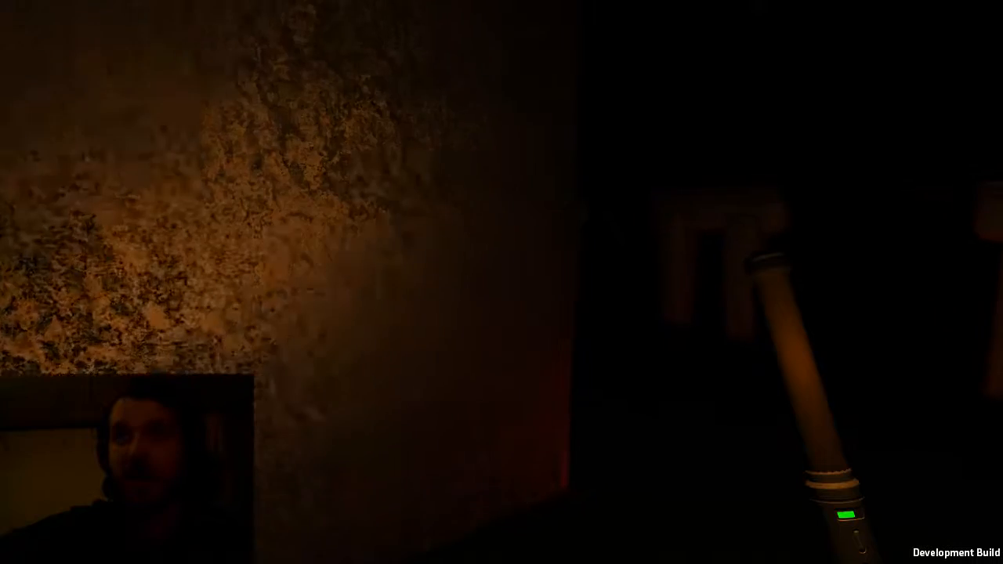
mouse_move(501, 282)
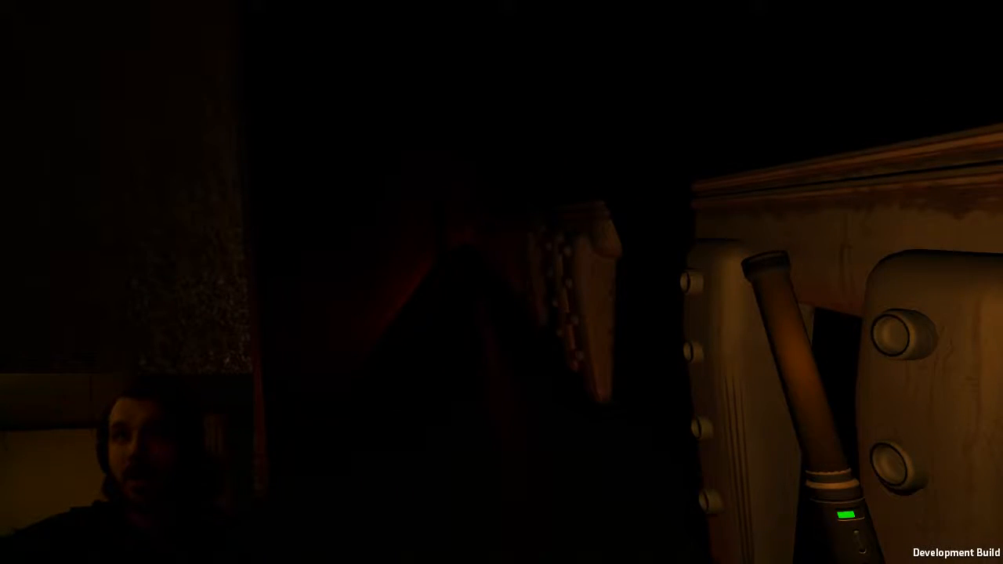
mouse_move(501, 282)
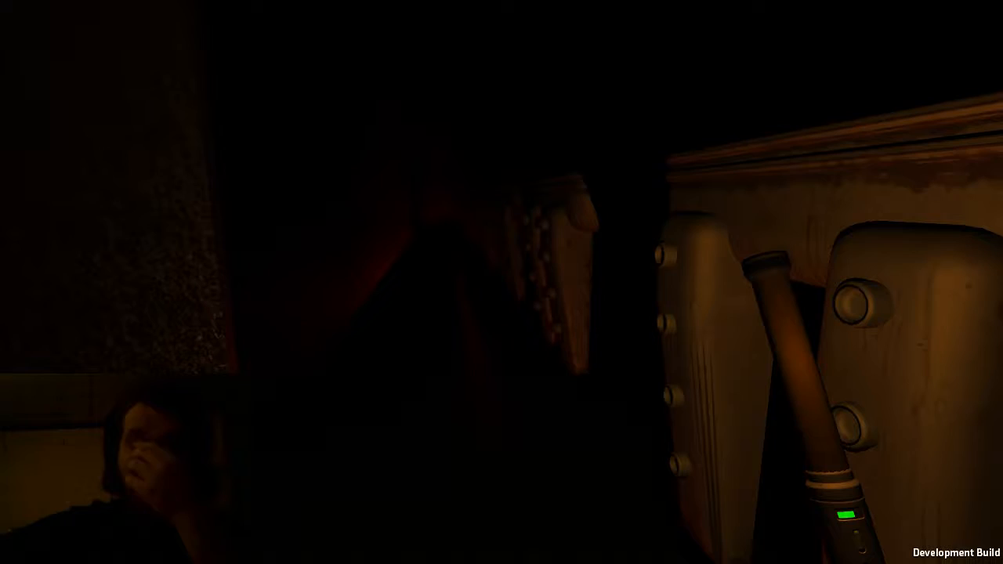
mouse_move(501, 282)
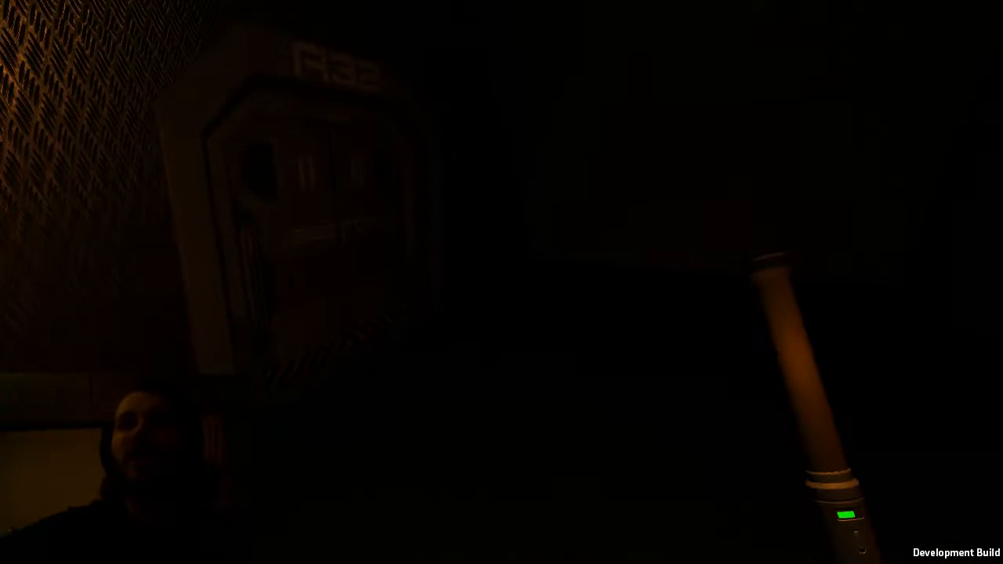
mouse_move(502, 282)
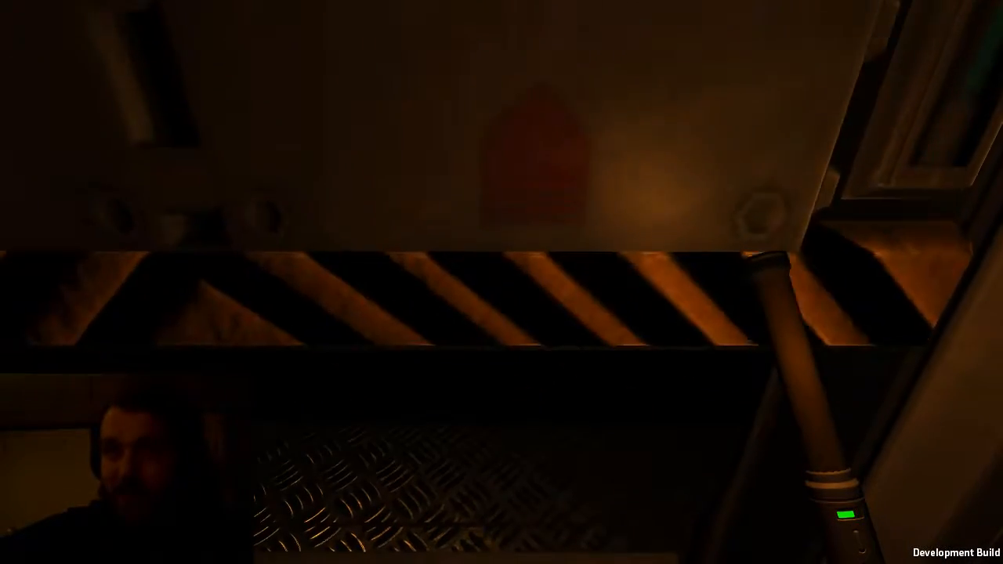